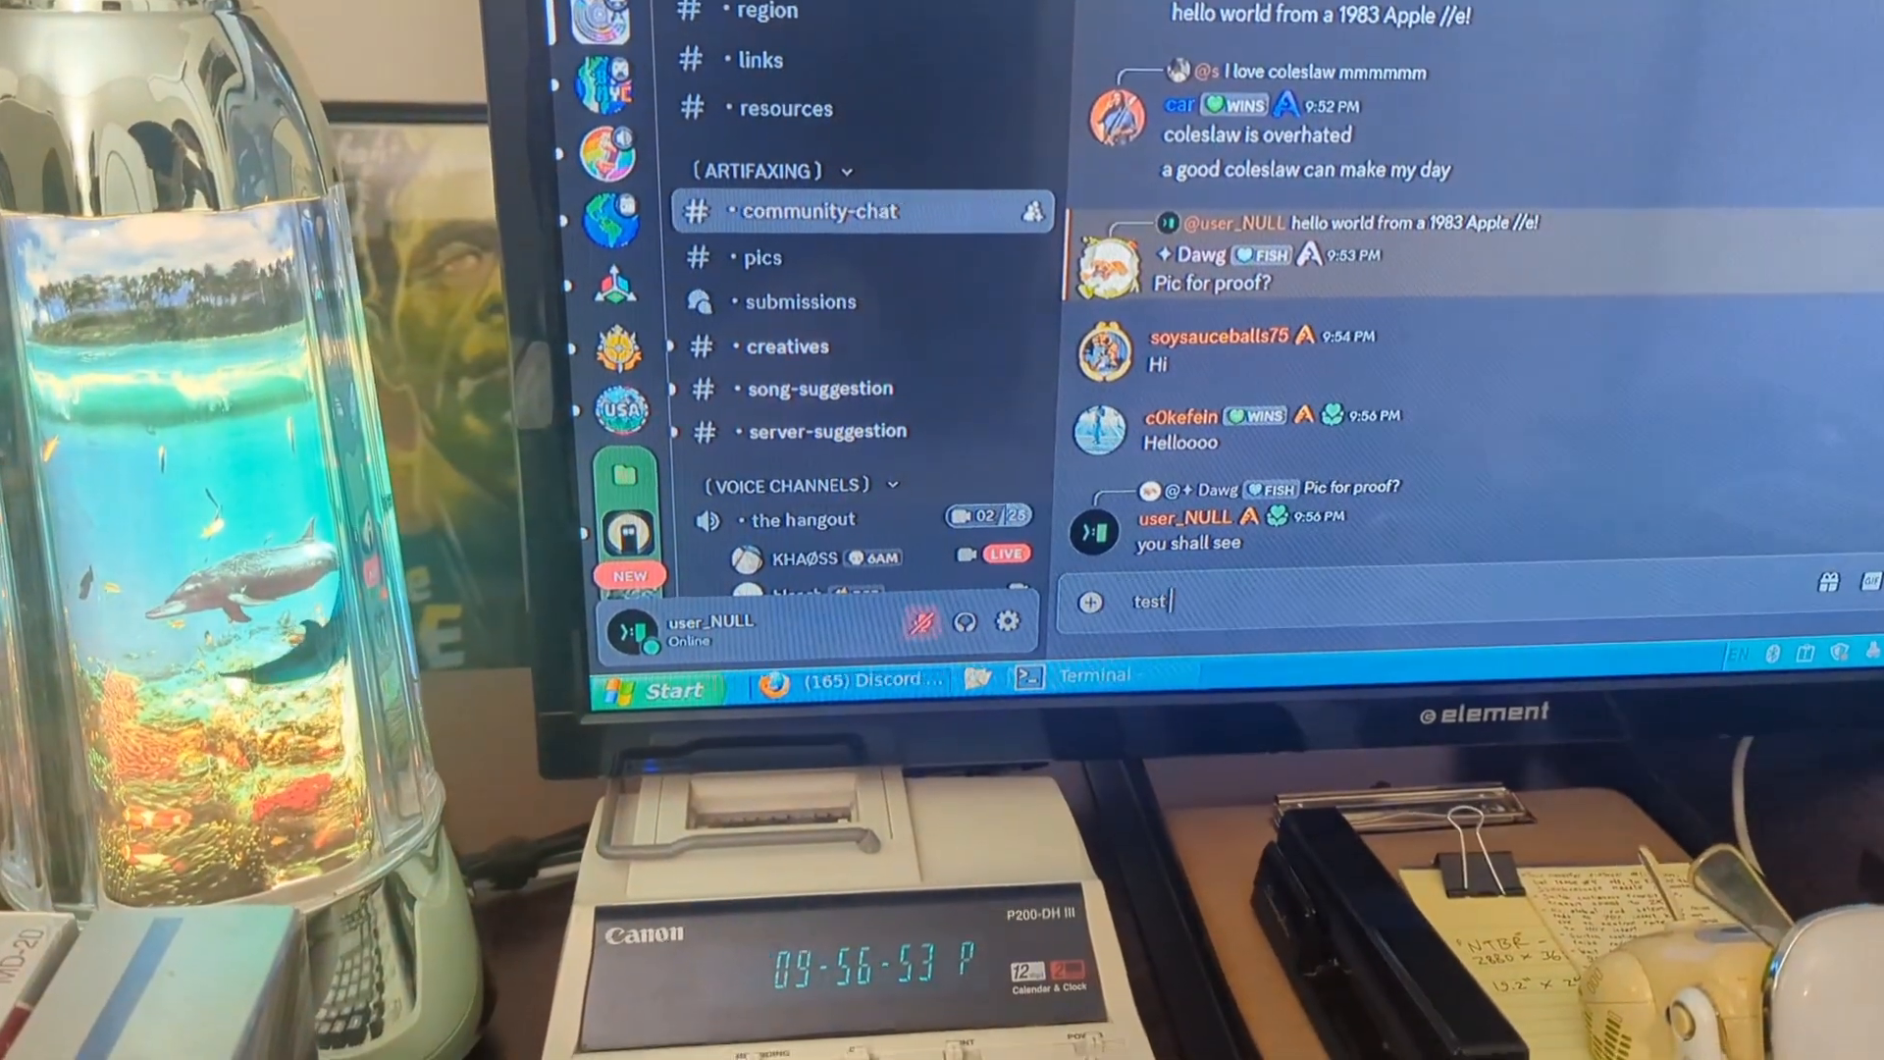
pyautogui.write('1 f')
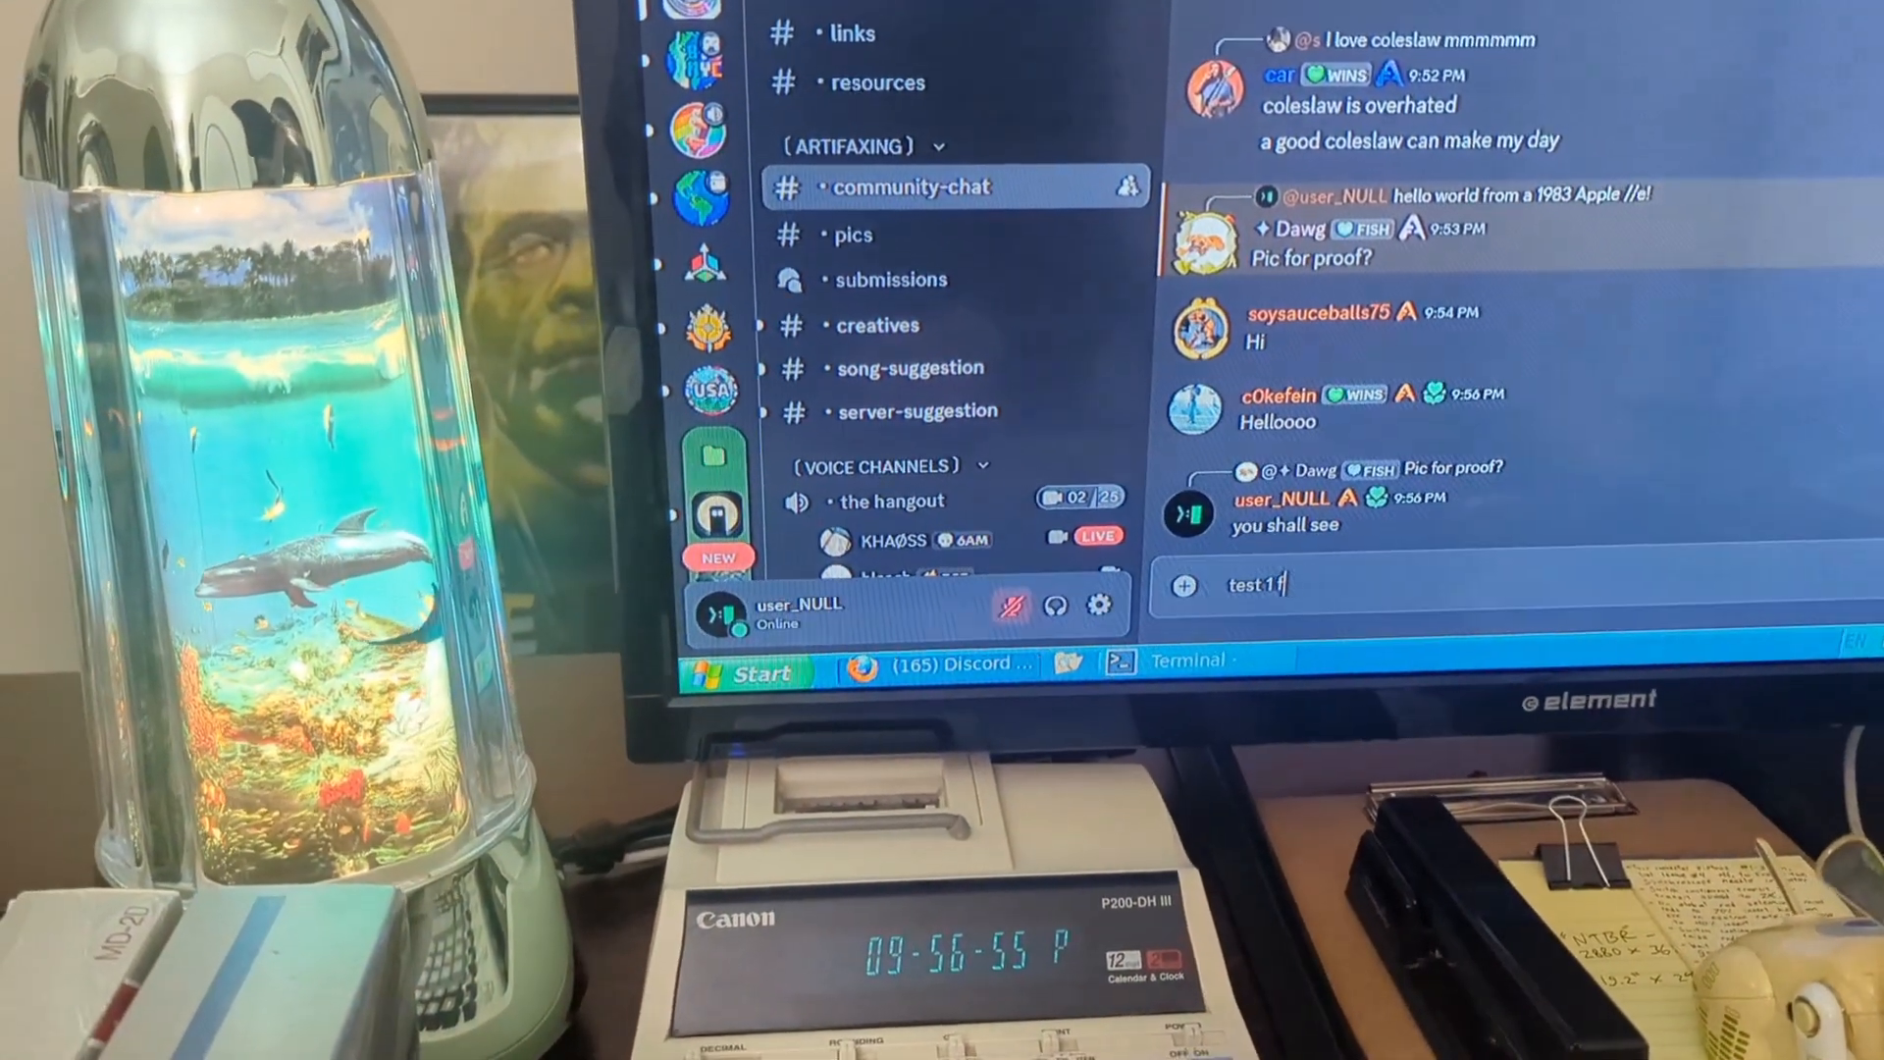
pyautogui.write('from p')
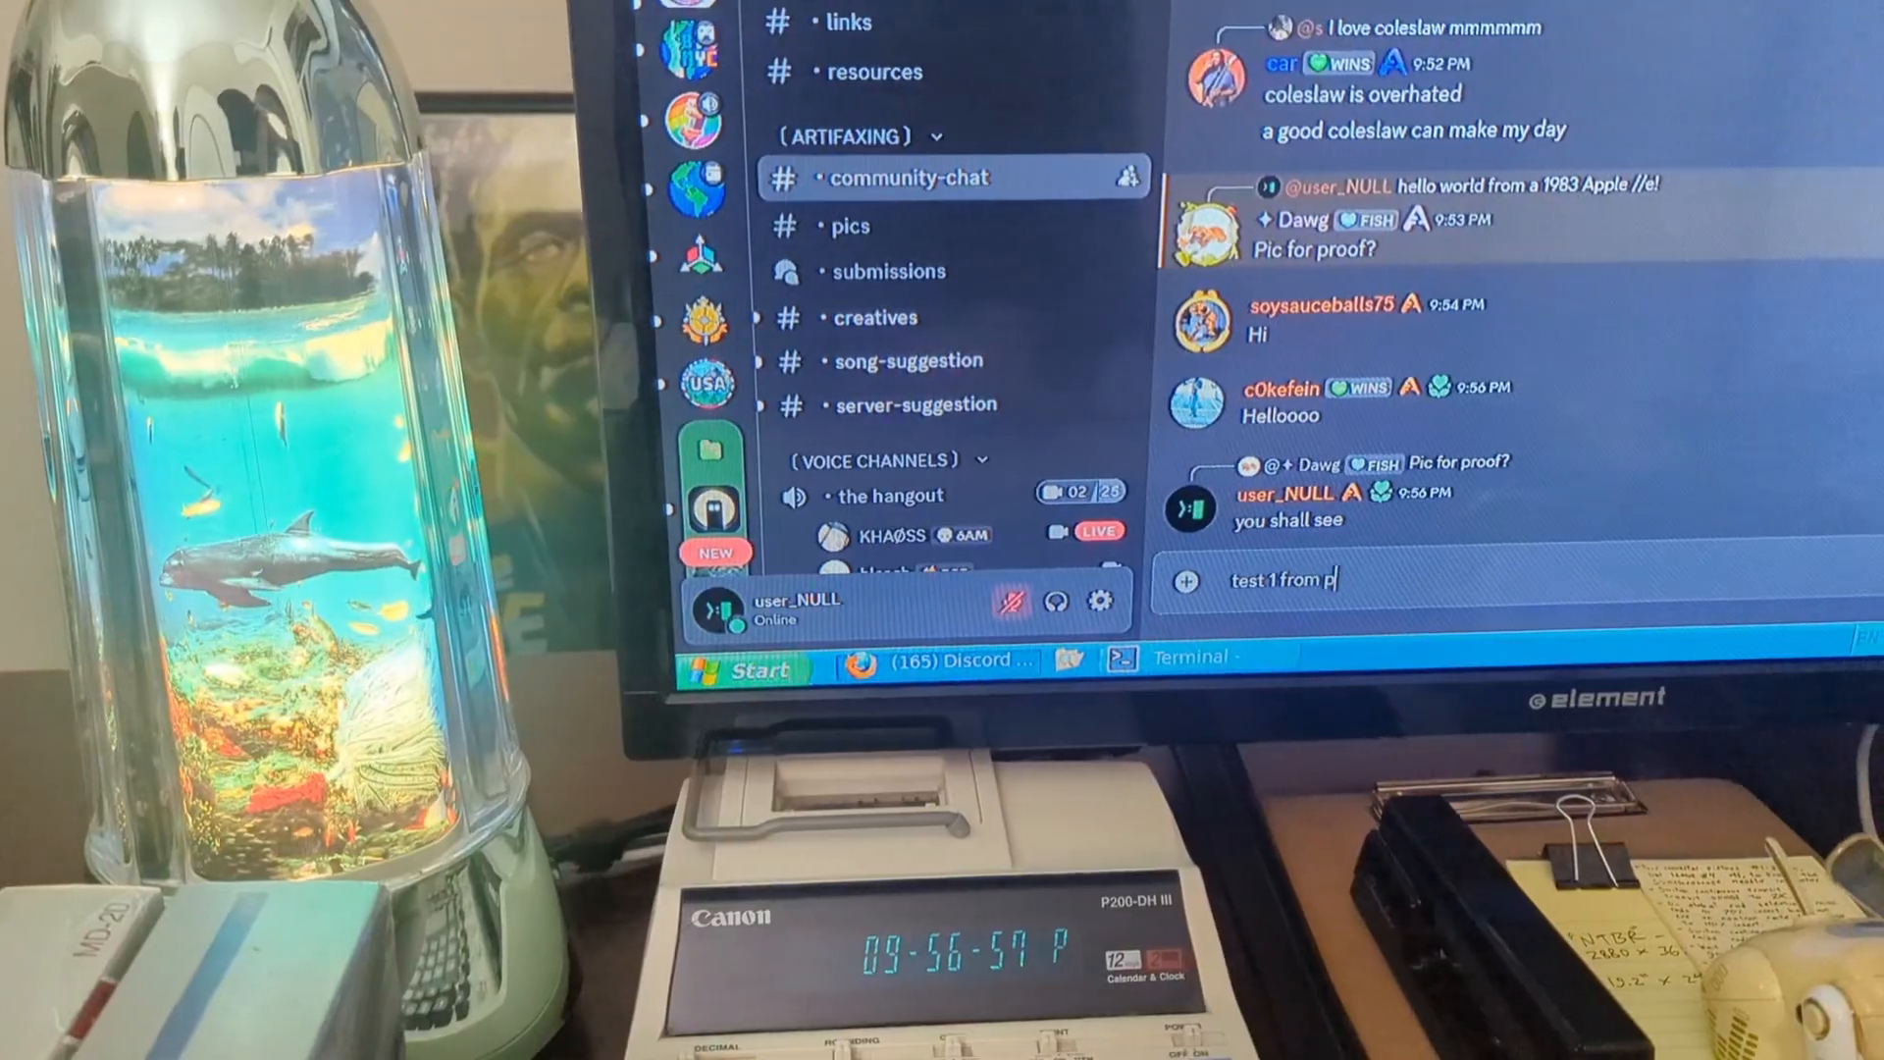